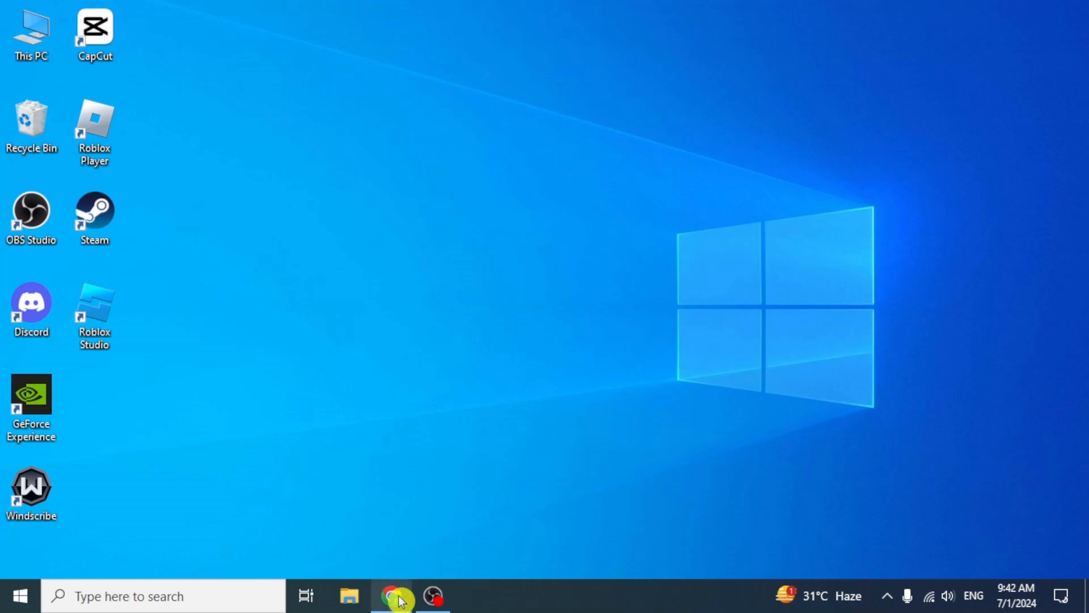
left_click(392, 595)
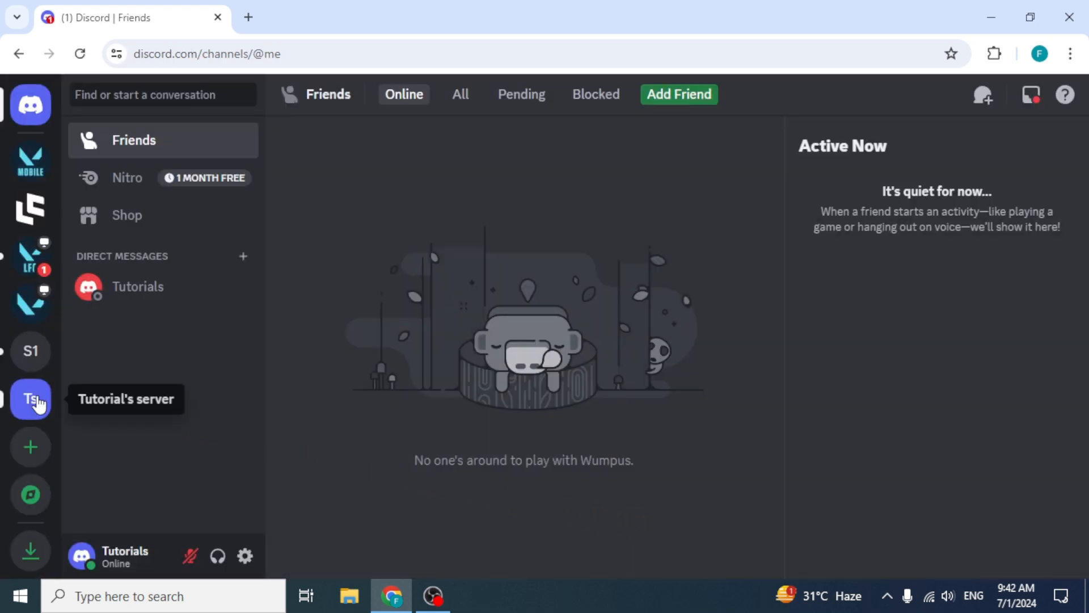
left_click(30, 398)
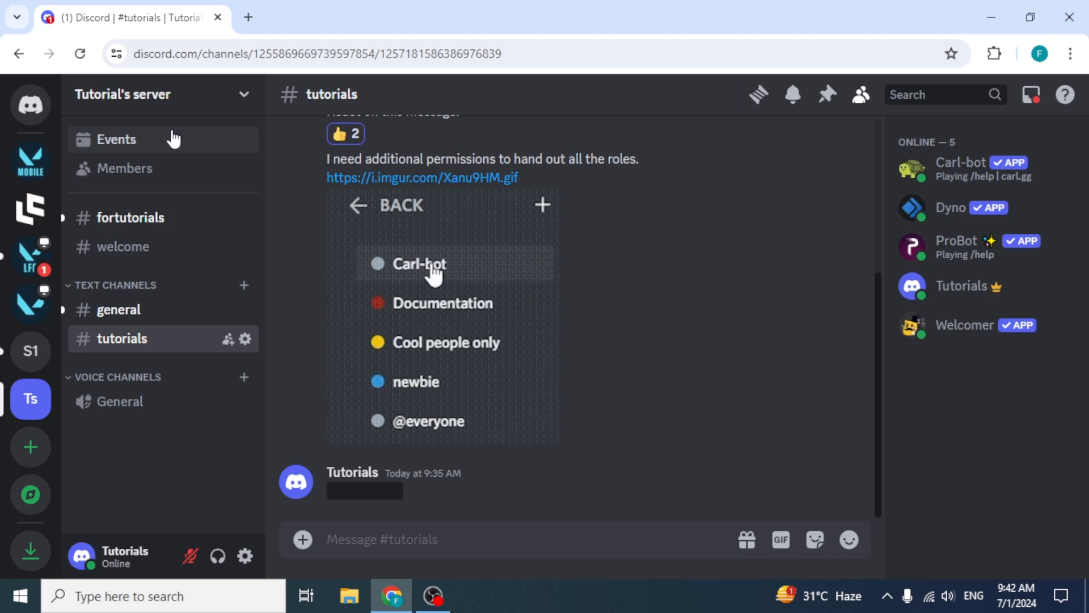
left_click(122, 95)
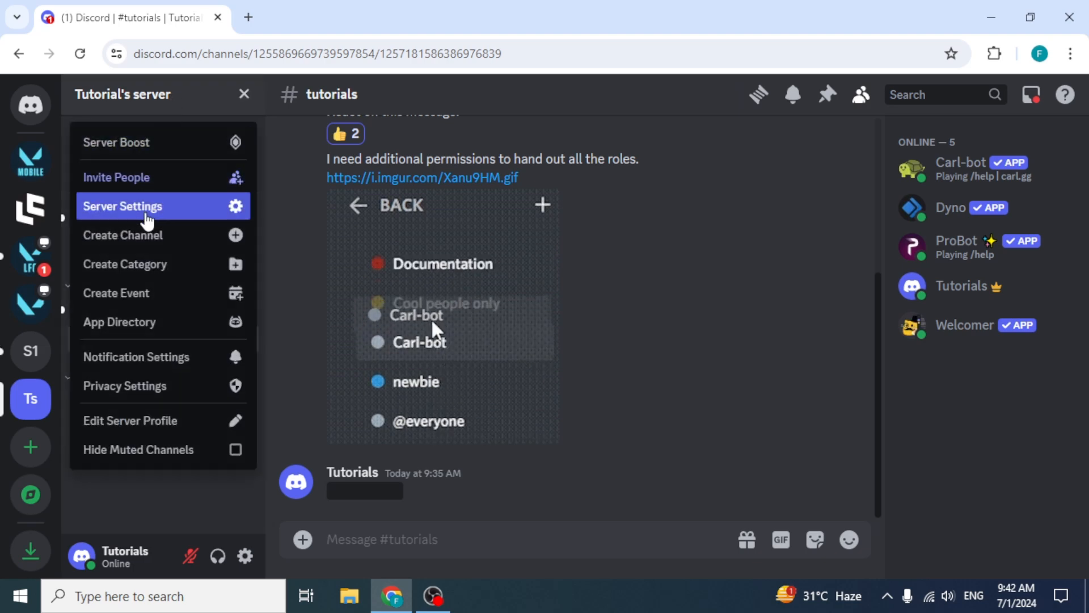
left_click(122, 205)
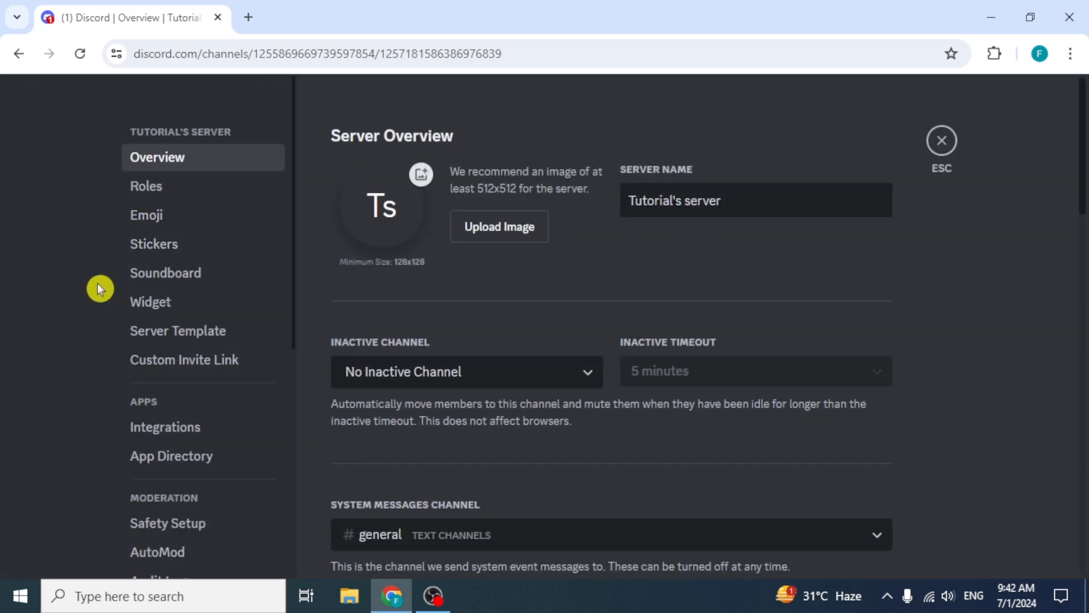
scroll("down", 3)
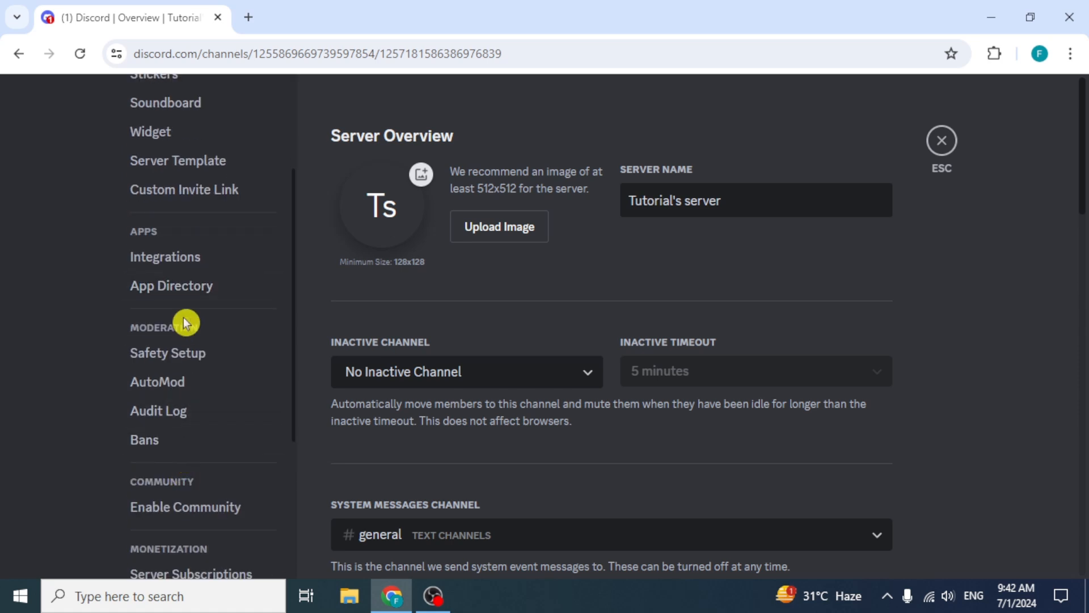
Search the App Directory for 'jockie music' and view the Jockie Music app page
left_click(172, 286)
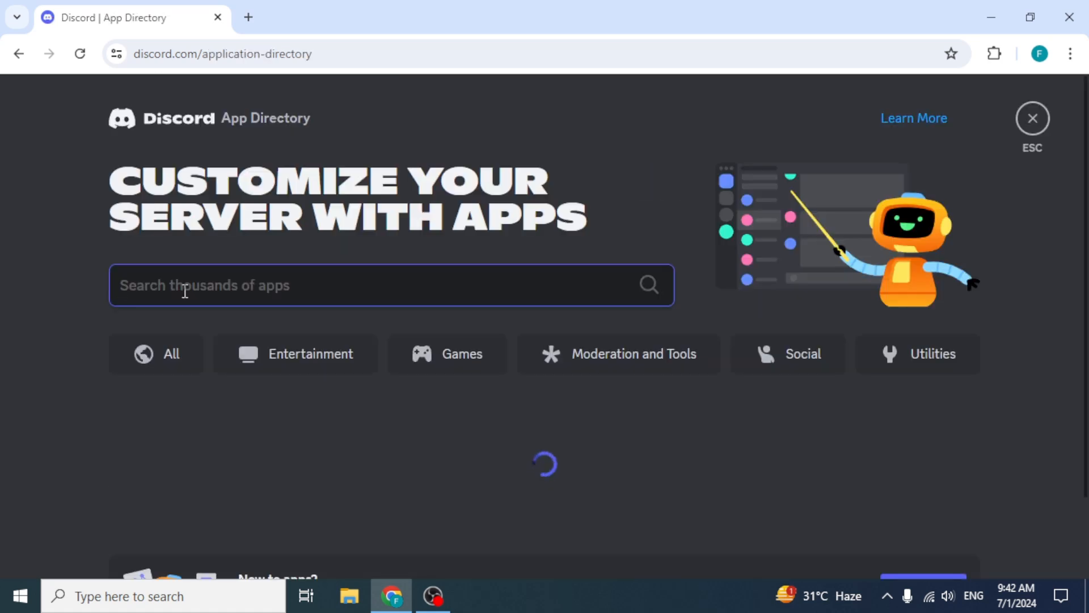
type("j")
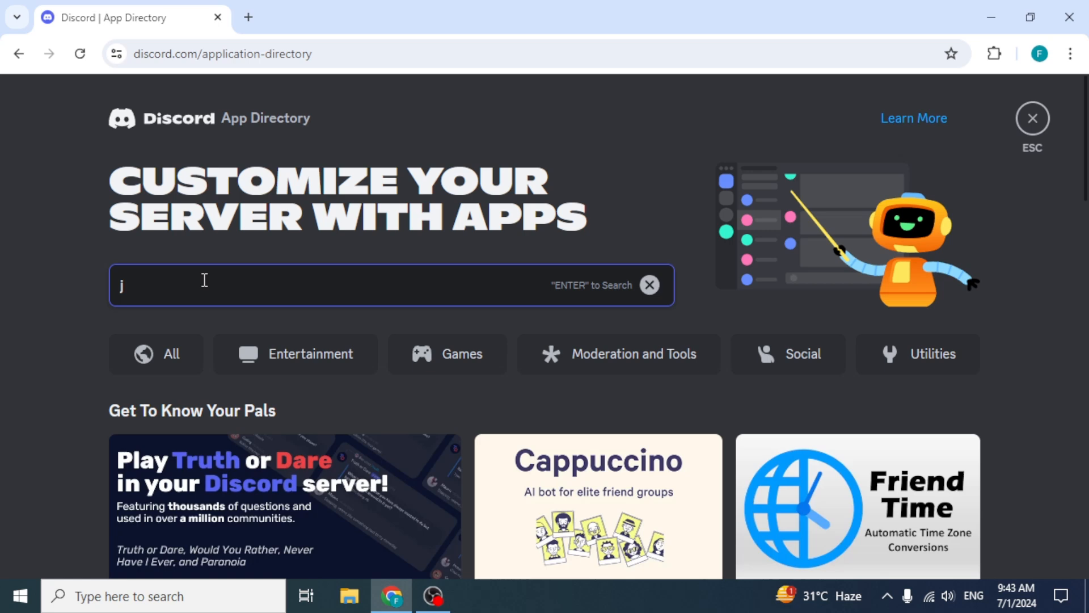
type("ockie music")
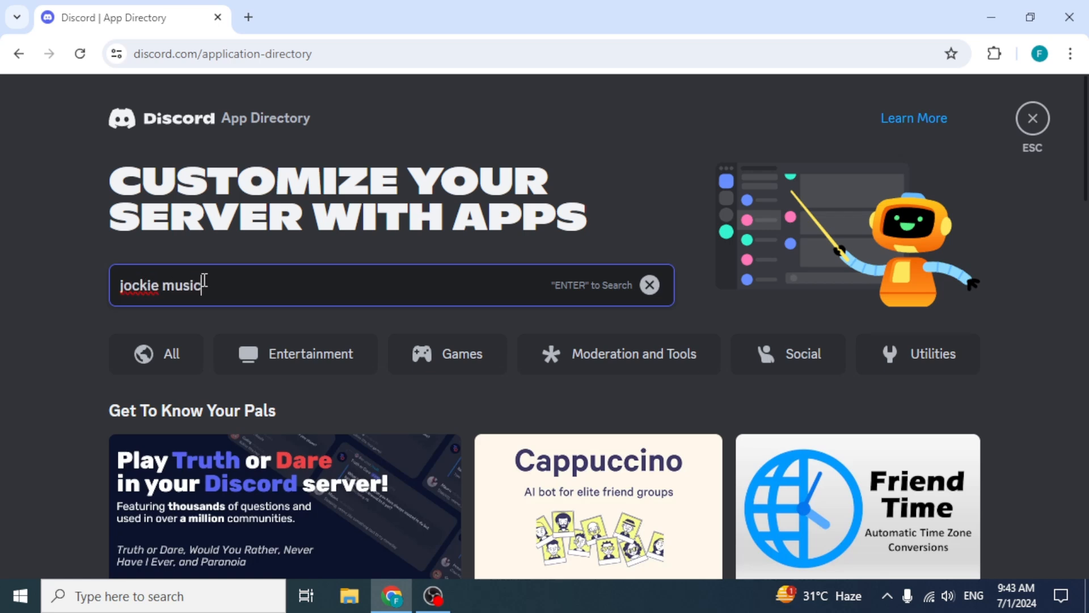
key("Return")
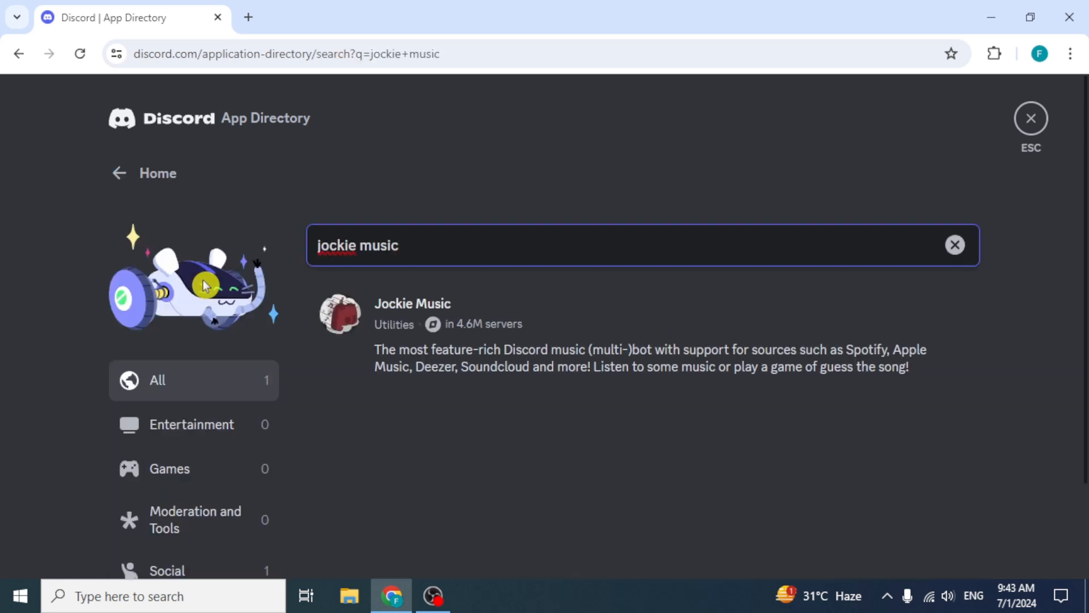
mouse_move(349, 332)
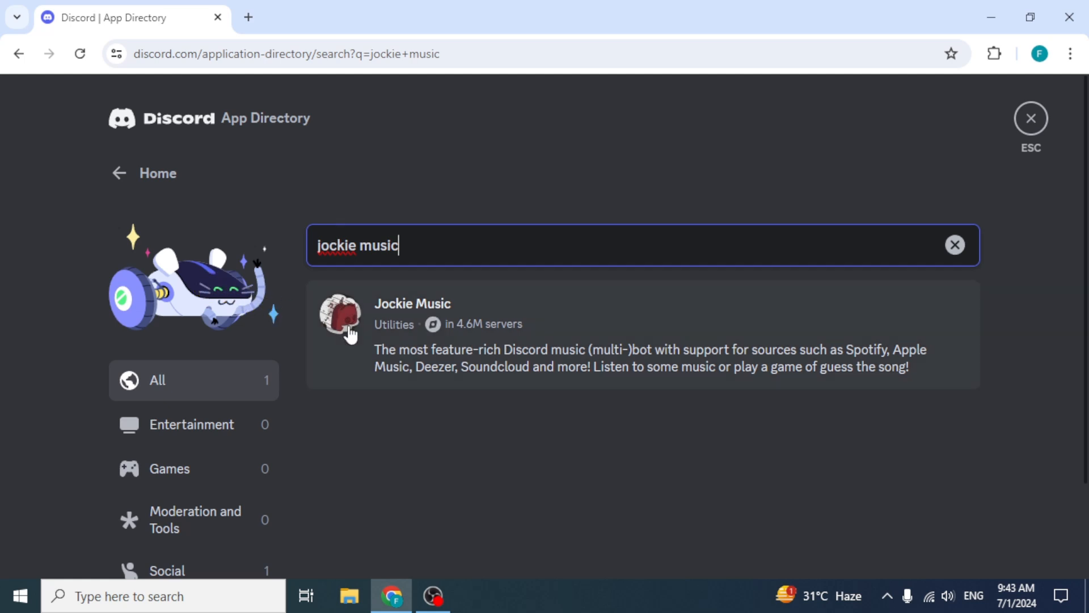
mouse_move(556, 323)
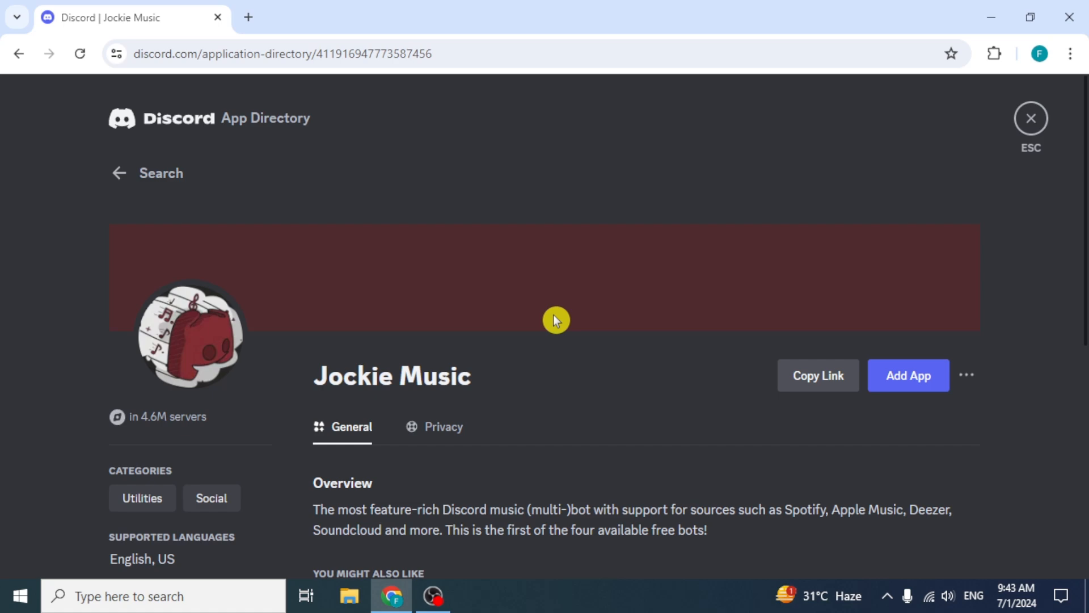
scroll("down", 3)
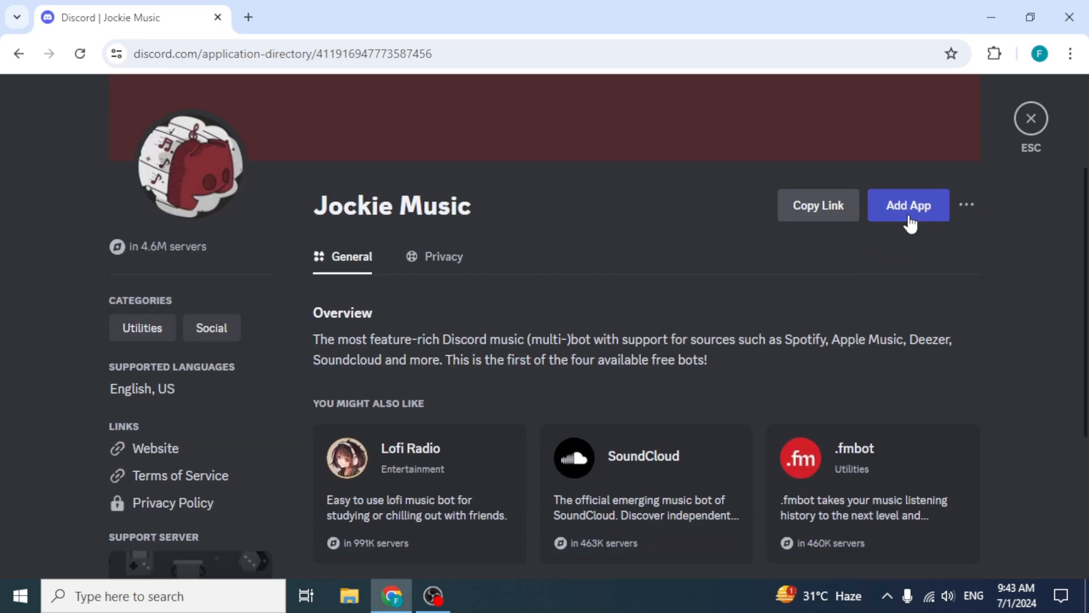
left_click(908, 205)
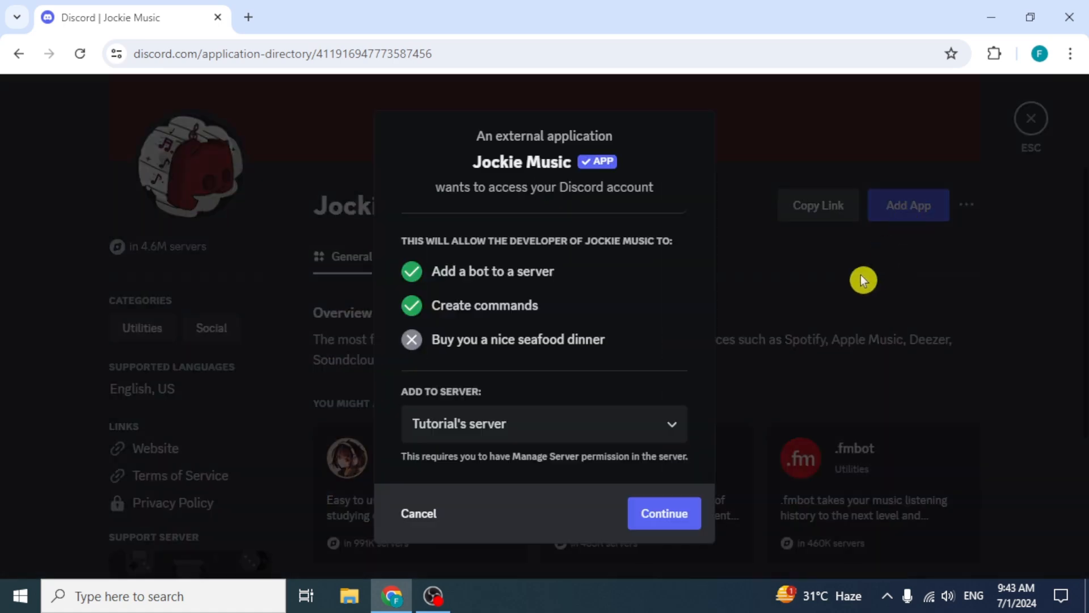
left_click(544, 423)
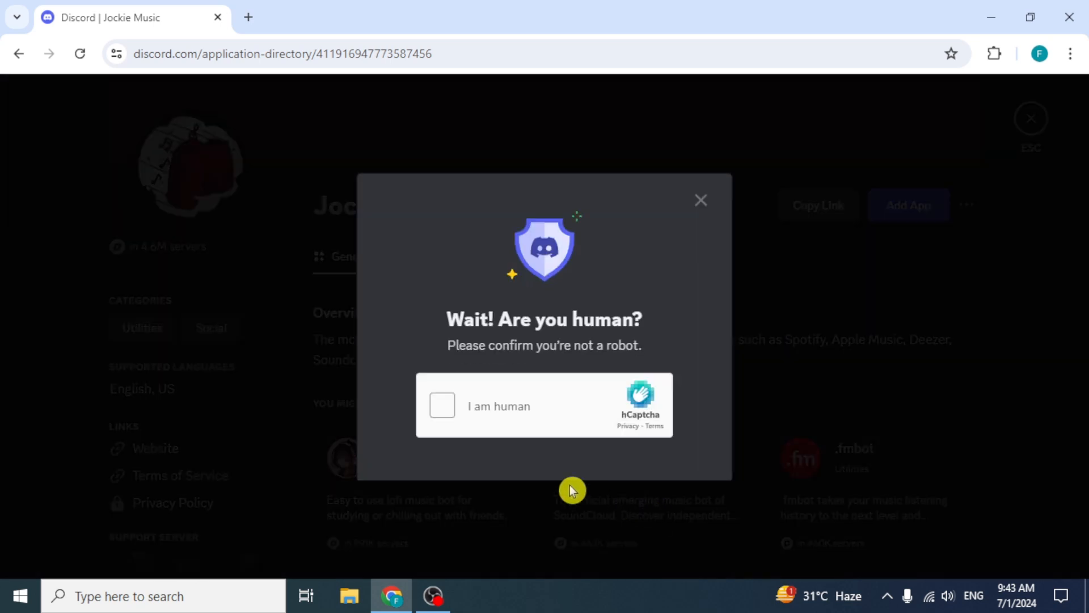
left_click(441, 406)
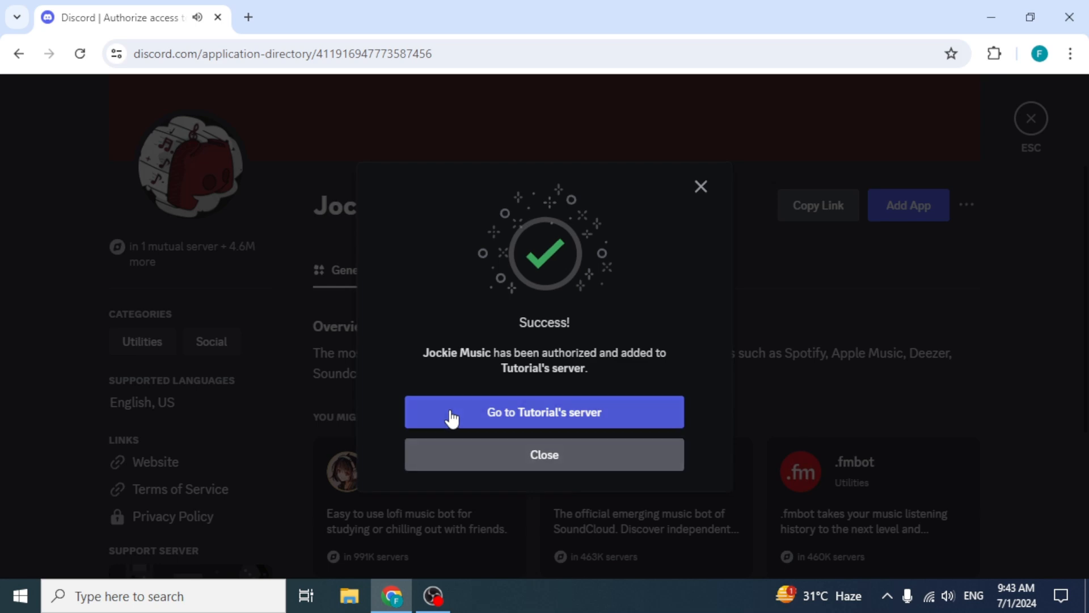
left_click(544, 411)
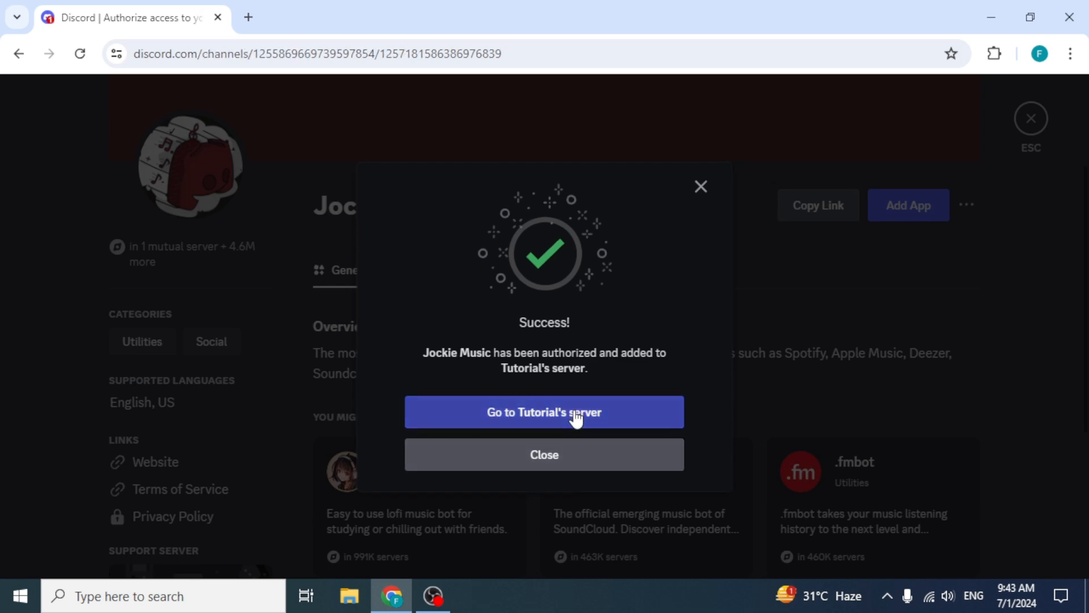
left_click(544, 412)
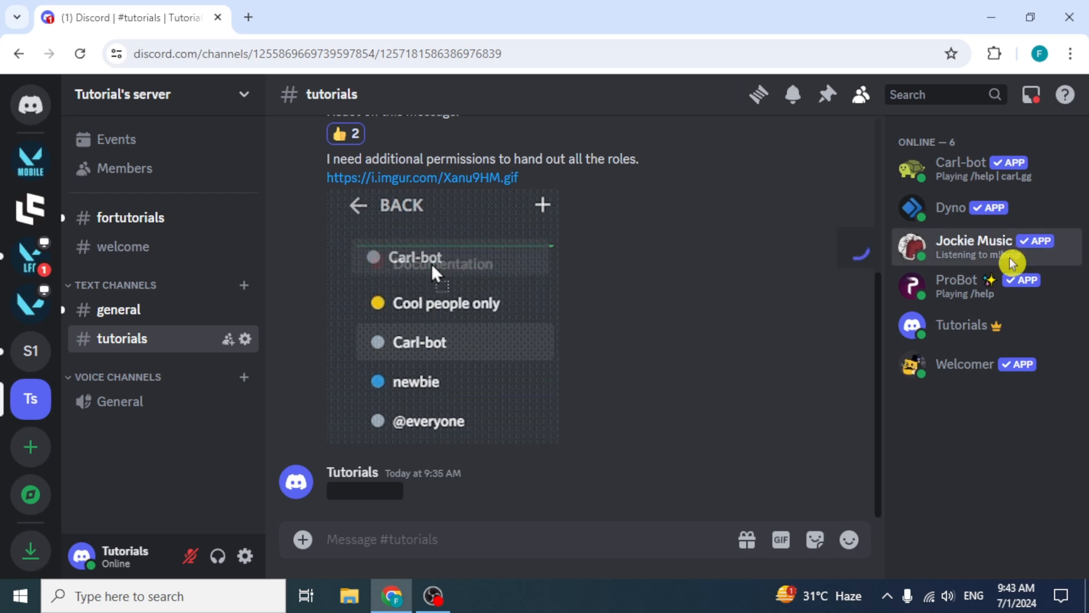
left_click(972, 246)
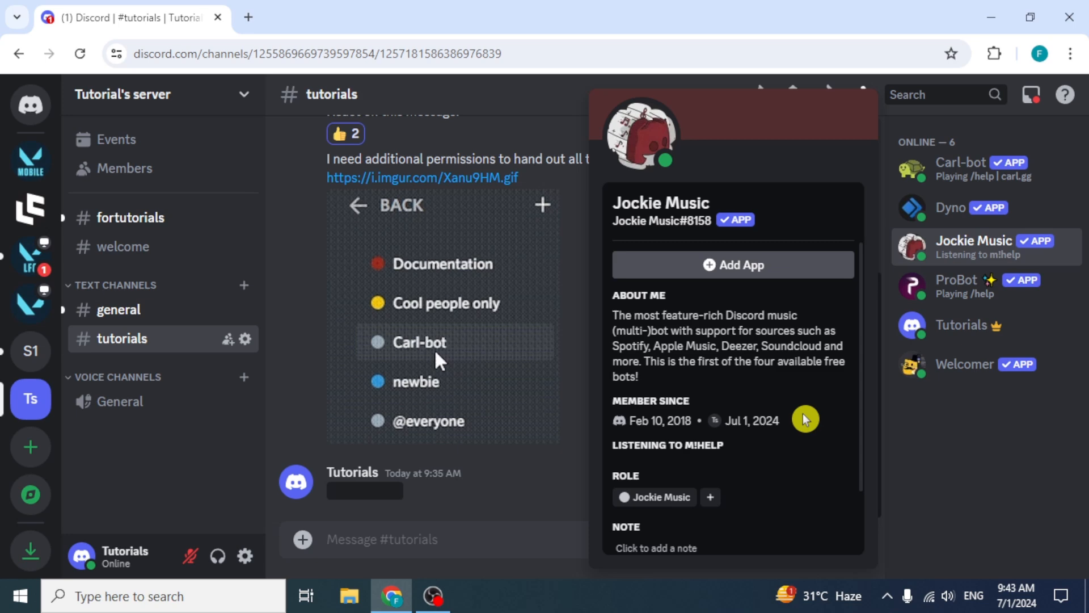
mouse_move(738, 444)
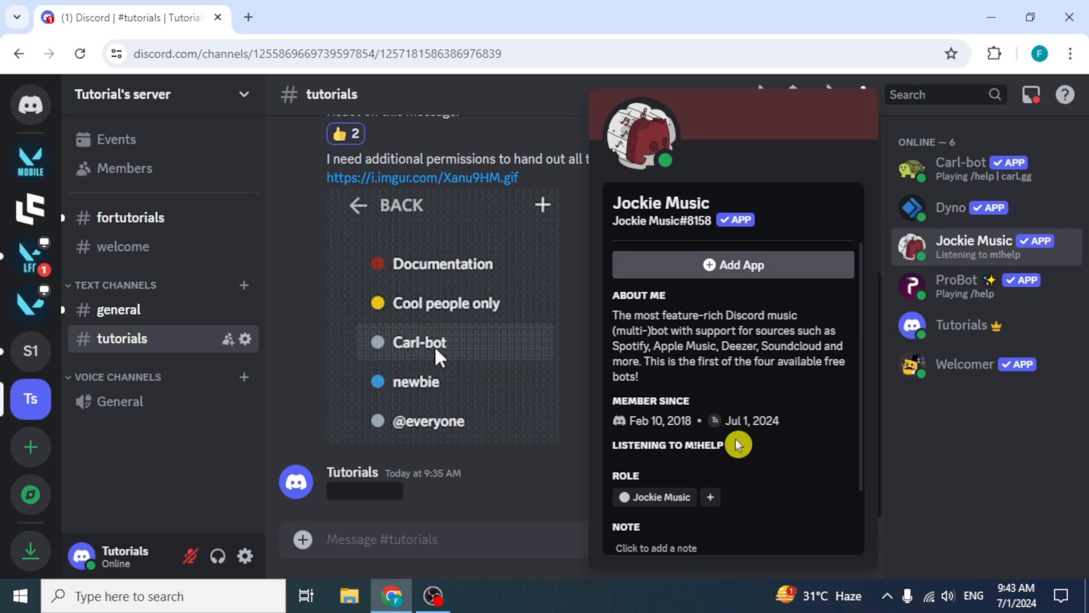